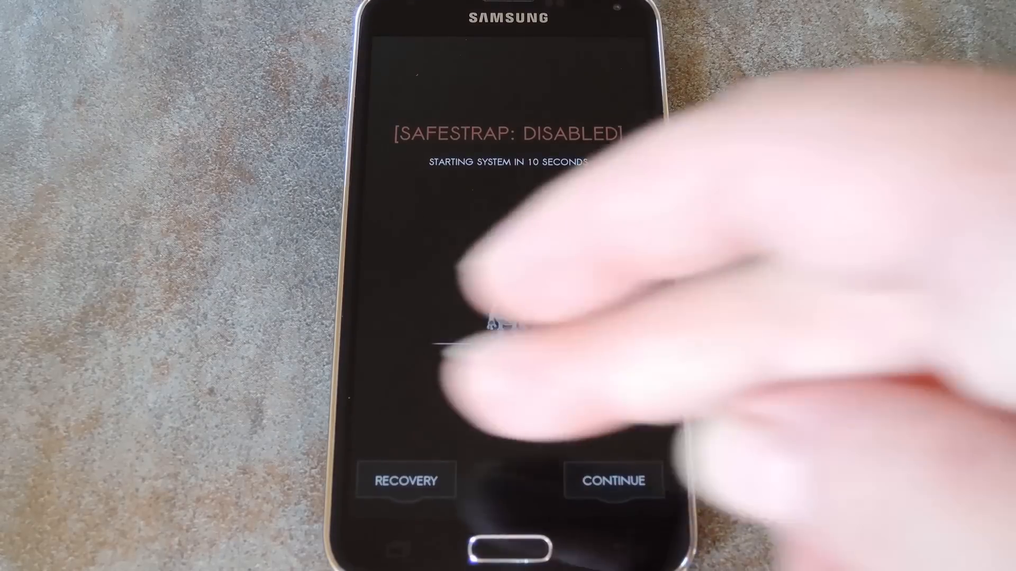
# Step: Choose Recovery on the Safestrap splash screen before the countdown ends
pyautogui.click(612, 481)
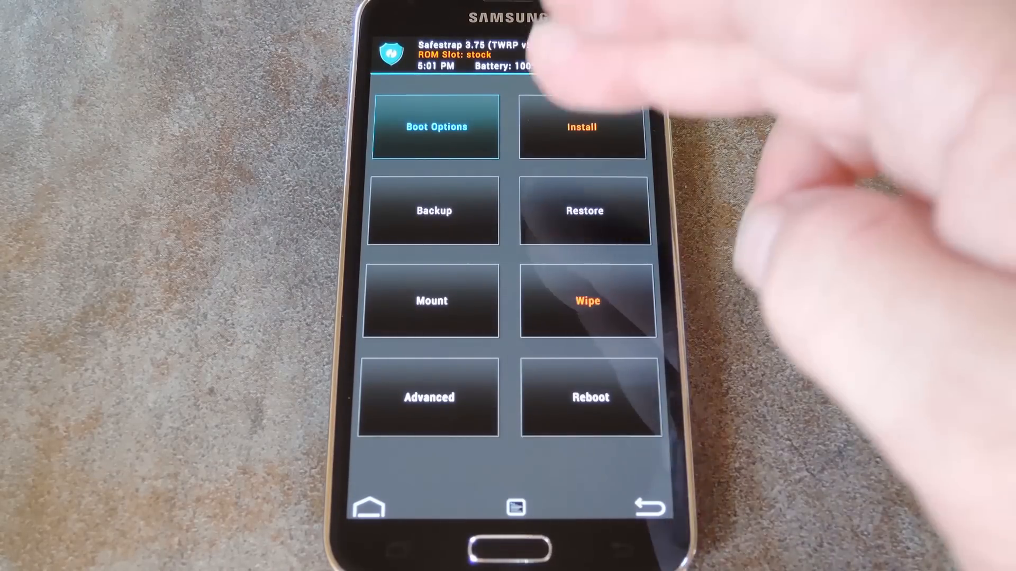
# Step: Start an install and browse to /sdcard/Download to pick CWM_CustomBootanimation_44_Enable.zip
pyautogui.click(581, 127)
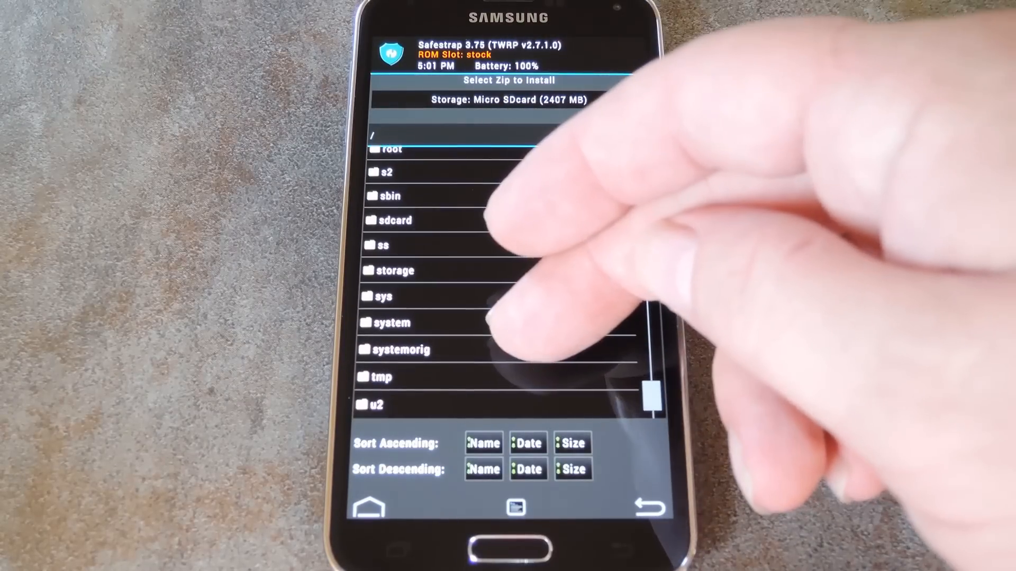
pyautogui.click(394, 220)
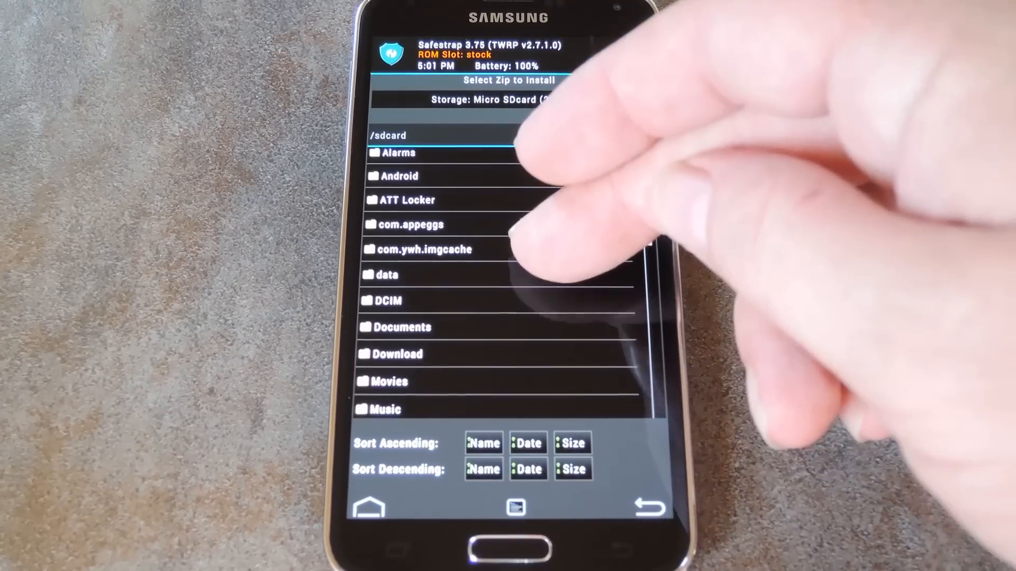
pyautogui.click(398, 354)
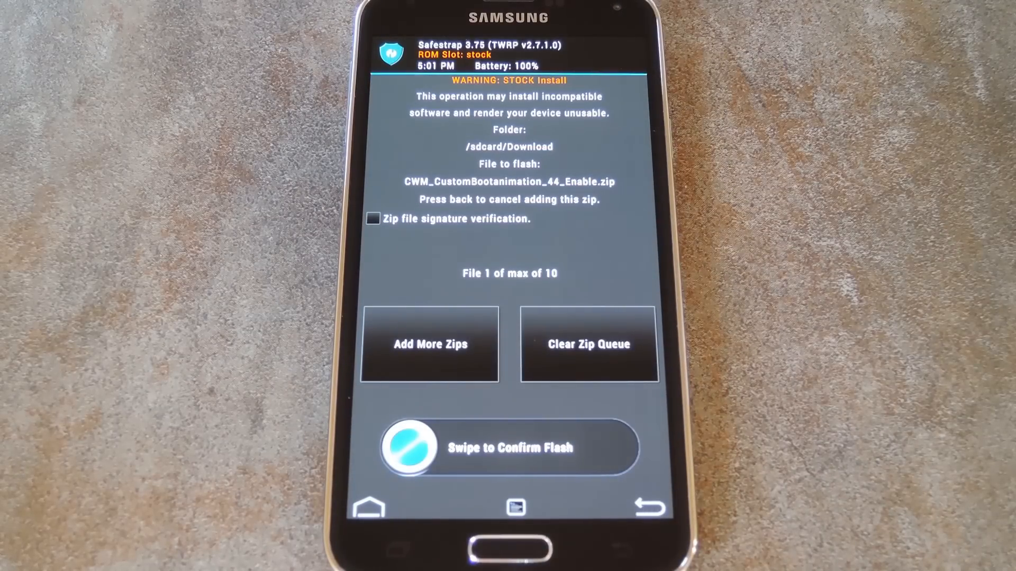
# Step: Swipe to confirm flashing CWM_CustomBootanimation_44_Enable.zip
pyautogui.moveTo(410, 448); pyautogui.dragTo(615, 448)
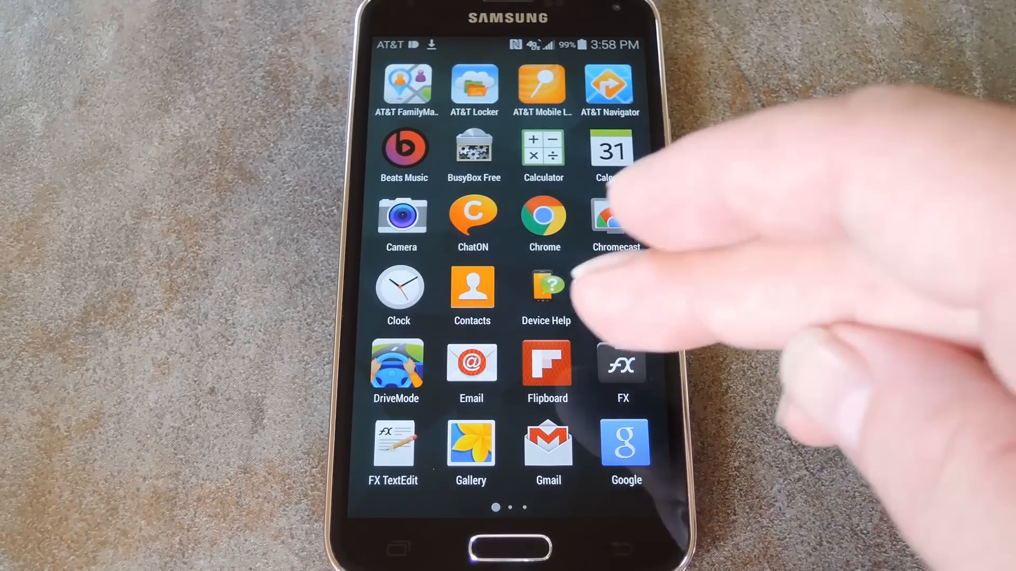
# Step: Copy the zip in FX File Explorer, then browse System (Root) with root access granted
pyautogui.click(622, 363)
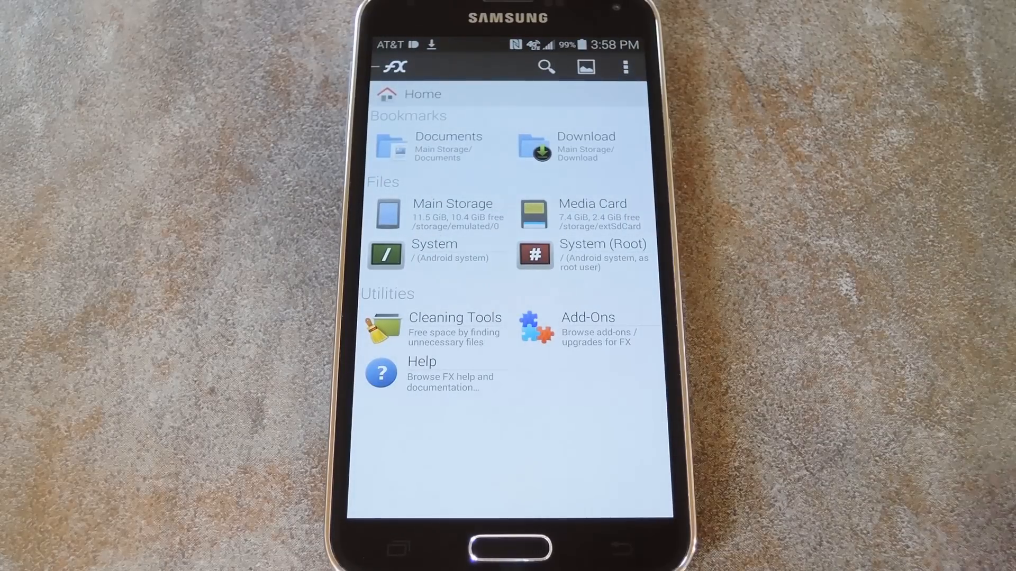
pyautogui.click(585, 146)
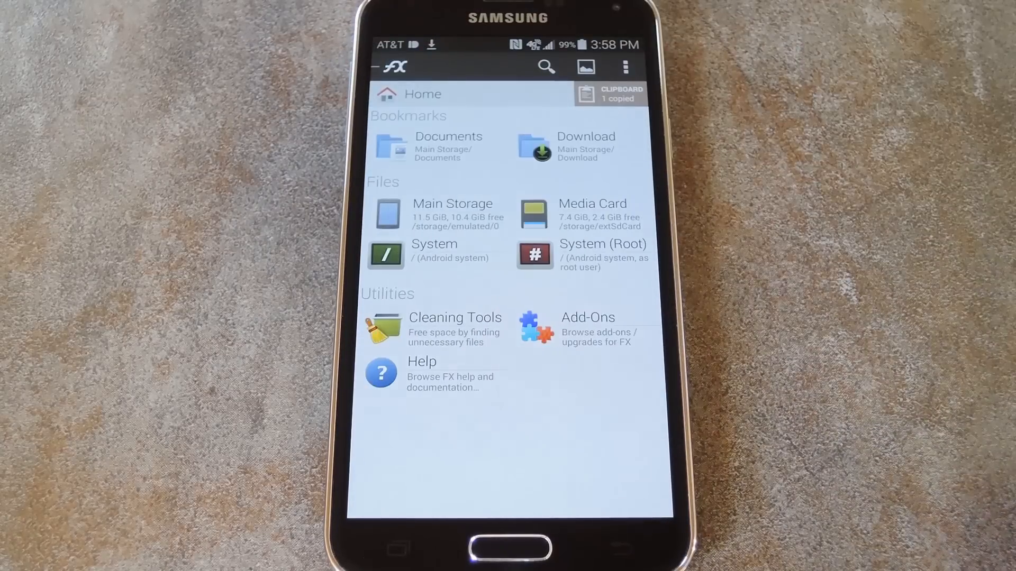
pyautogui.click(581, 254)
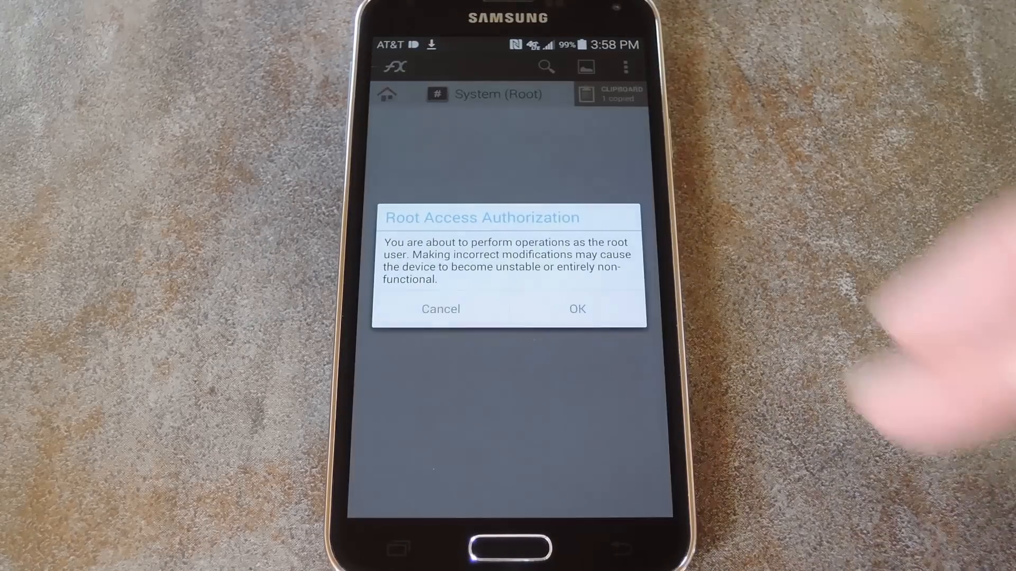
pyautogui.click(576, 309)
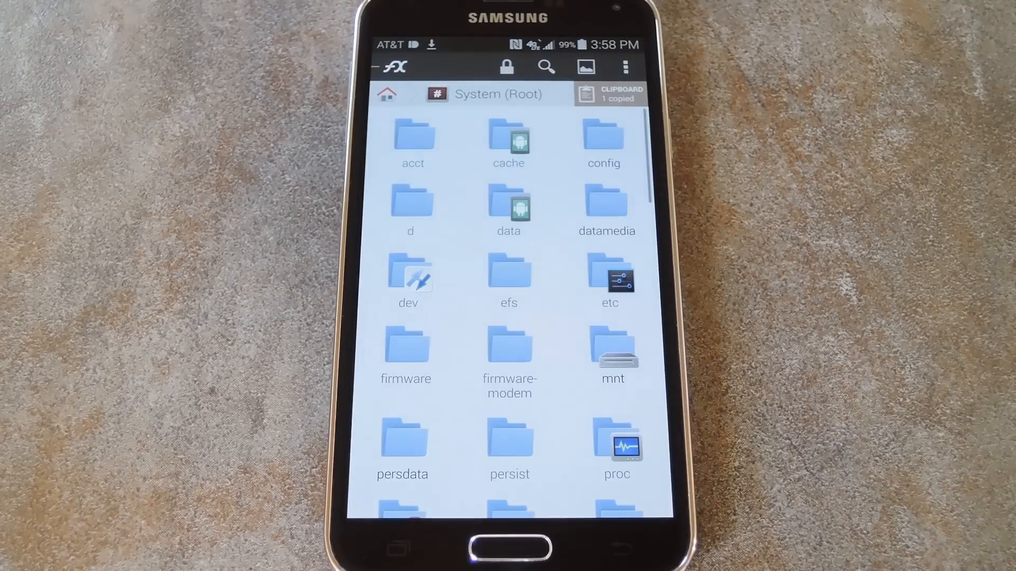
pyautogui.scroll(-3)
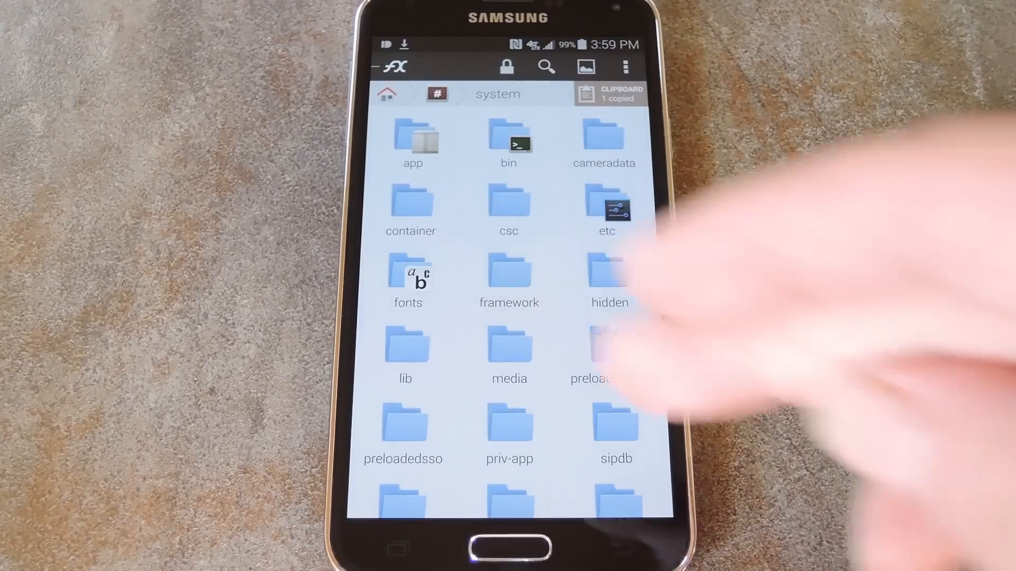
# Step: Paste Android L.zip into system/media and bring up its actions
pyautogui.click(509, 353)
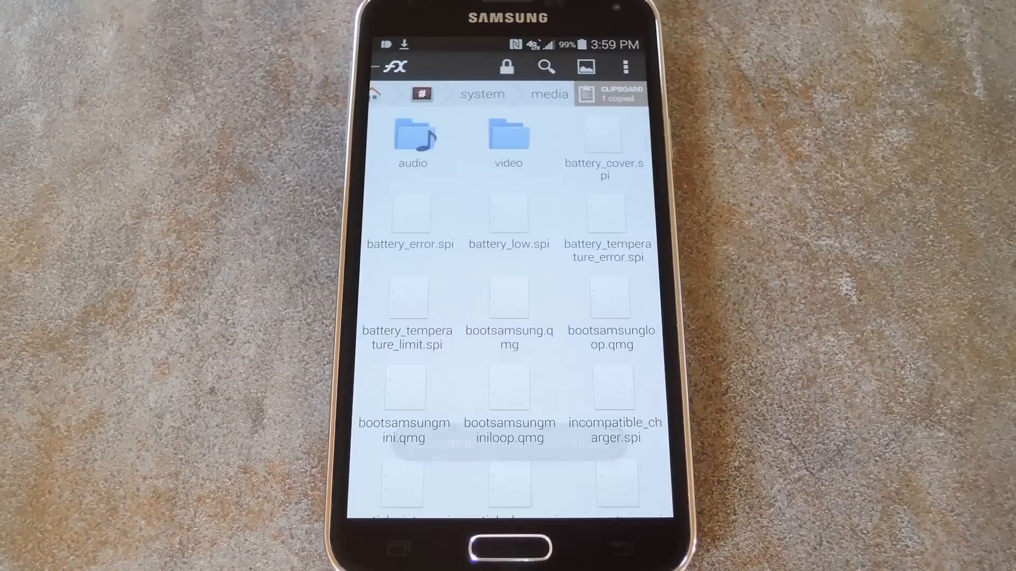
pyautogui.click(507, 67)
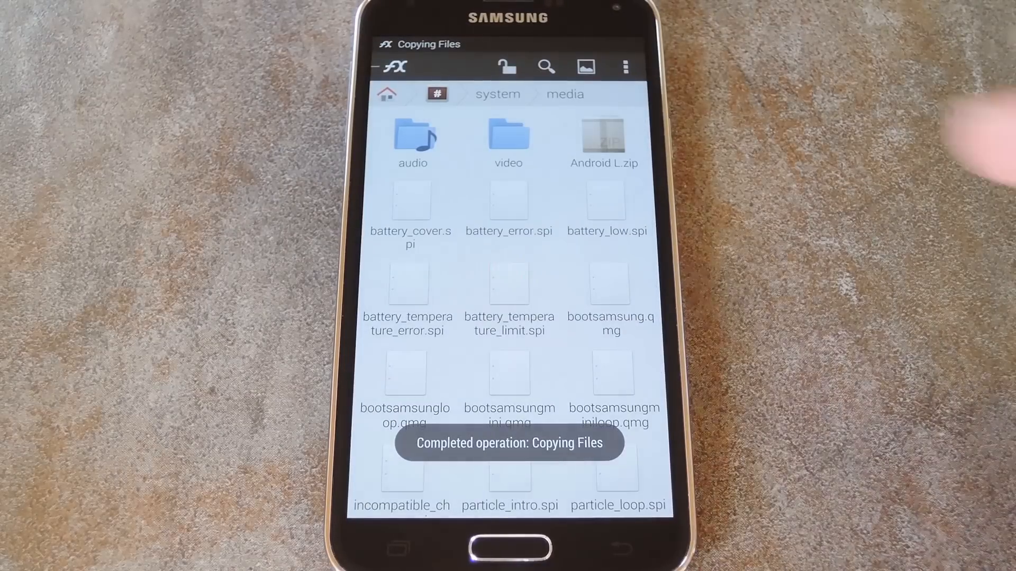
pyautogui.click(604, 136)
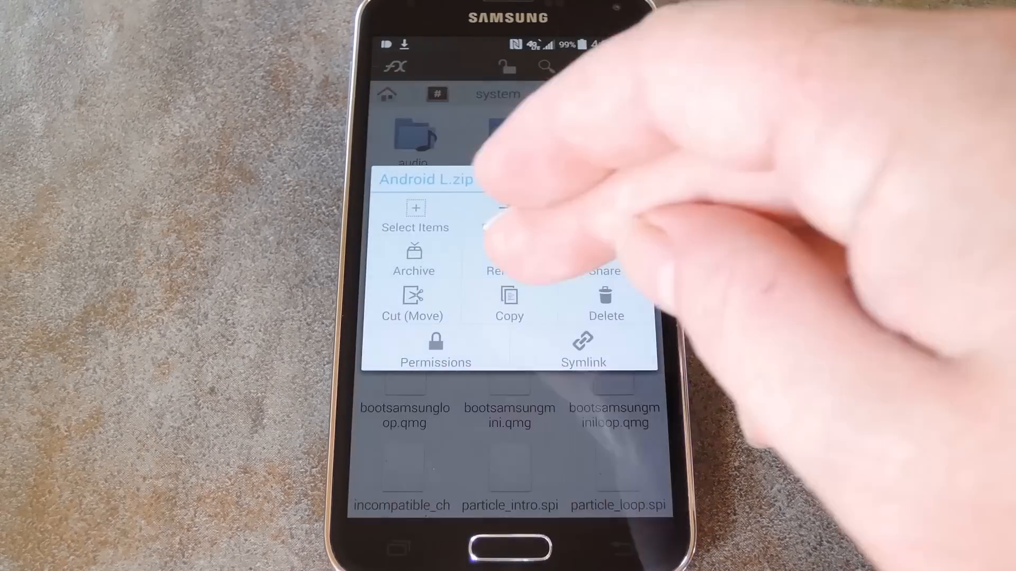
# Step: Rename Android L.zip to bootanimation.zip and set its permissions to 0644 (rw-r--r--)
pyautogui.click(509, 271)
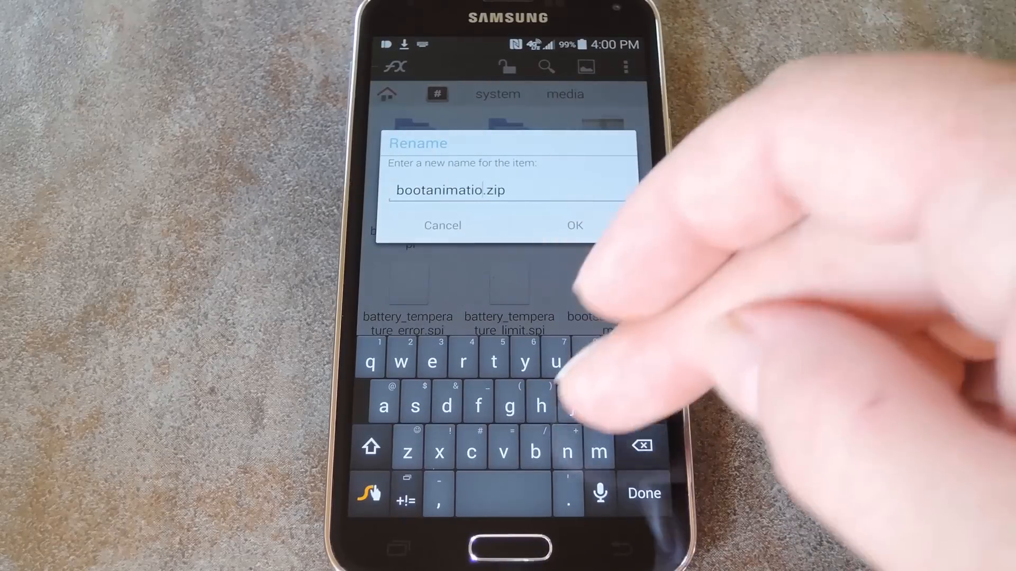
pyautogui.click(574, 225)
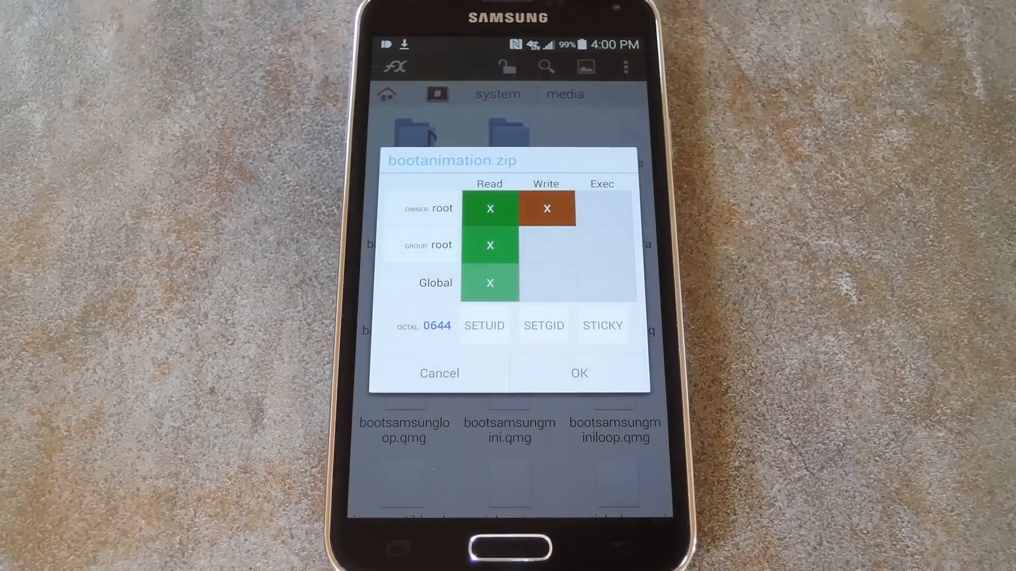
pyautogui.click(546, 209)
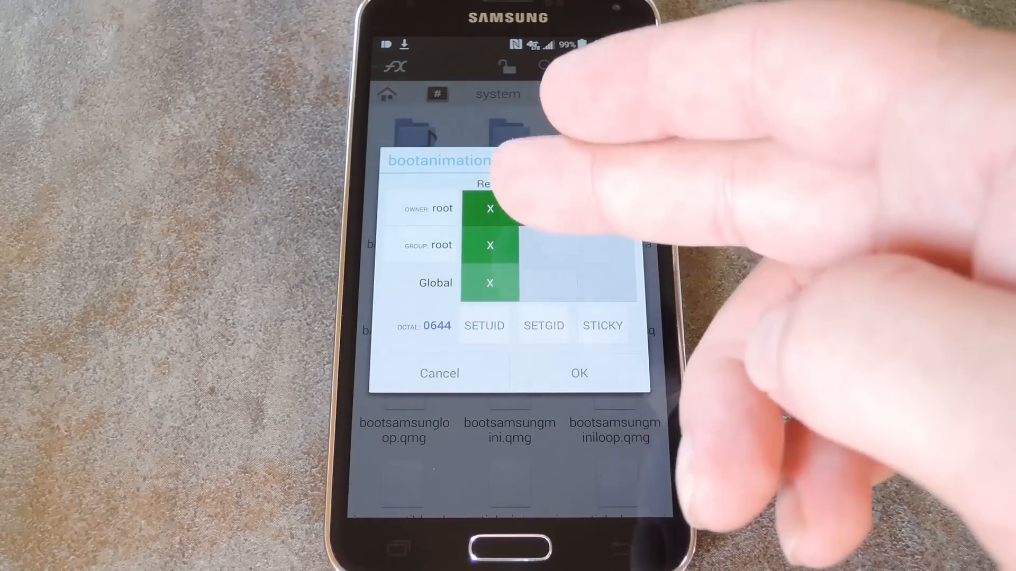
pyautogui.click(546, 209)
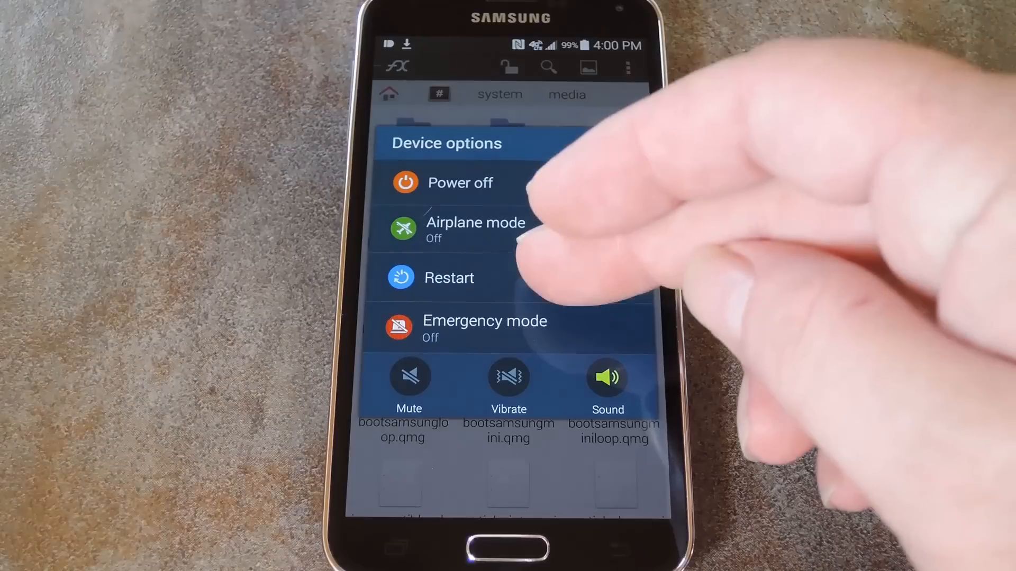
# Step: Restart the phone from Device options and confirm the restart
pyautogui.click(450, 277)
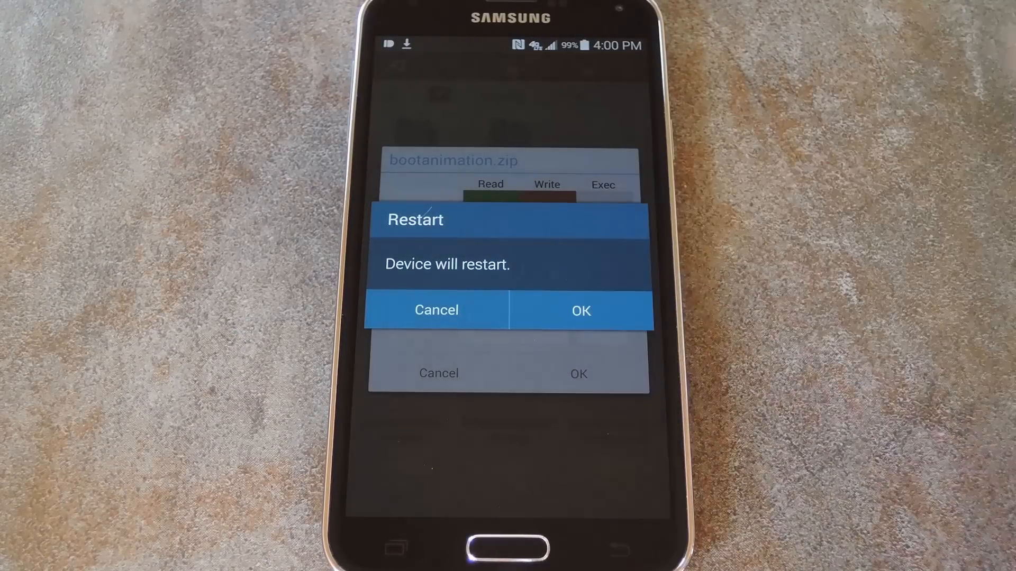
pyautogui.click(580, 311)
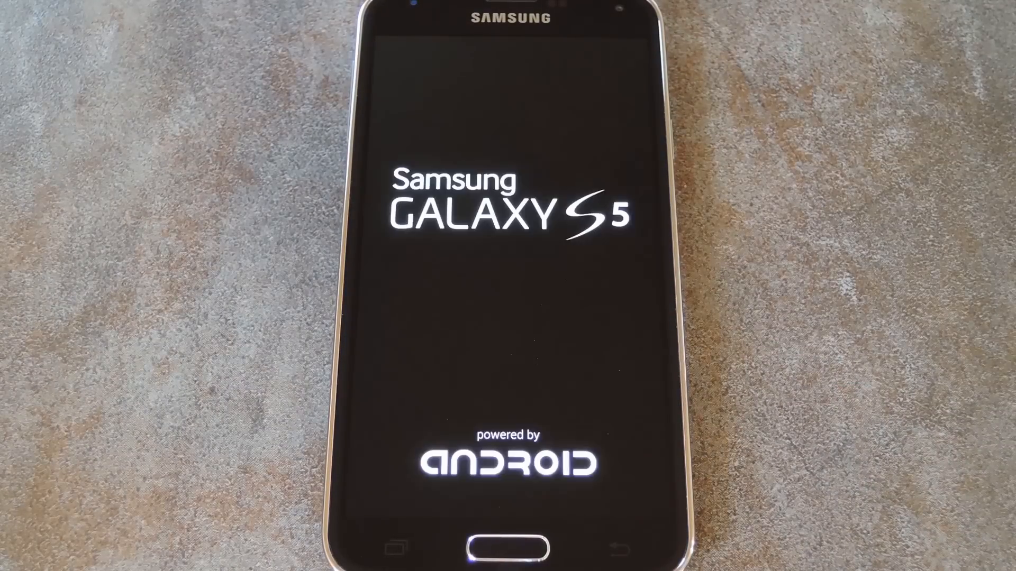